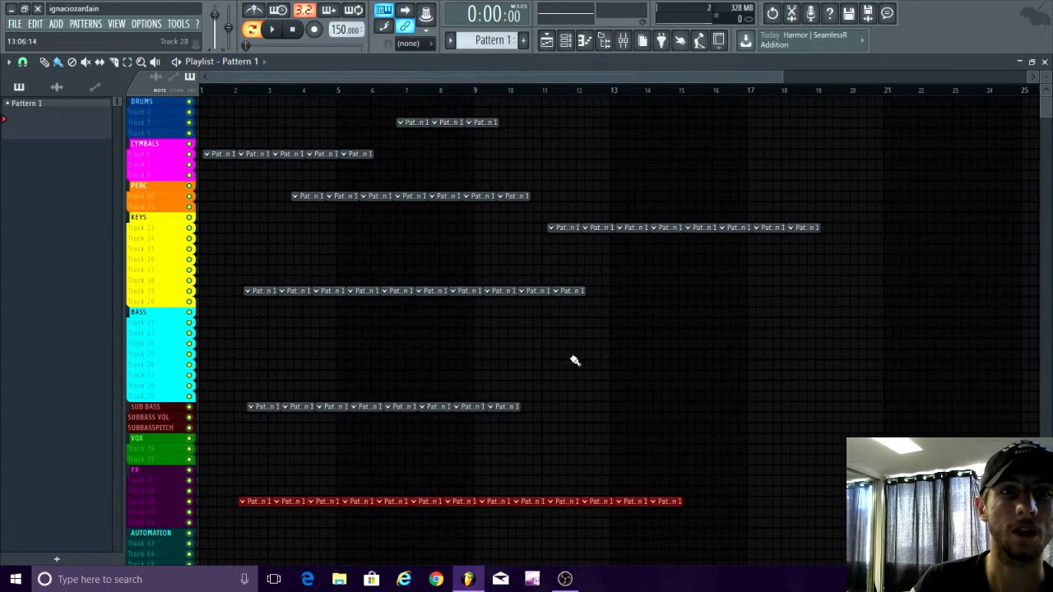
Reopen FL Studio's File menu to reach Export and its Zipped loop package option.
click(14, 23)
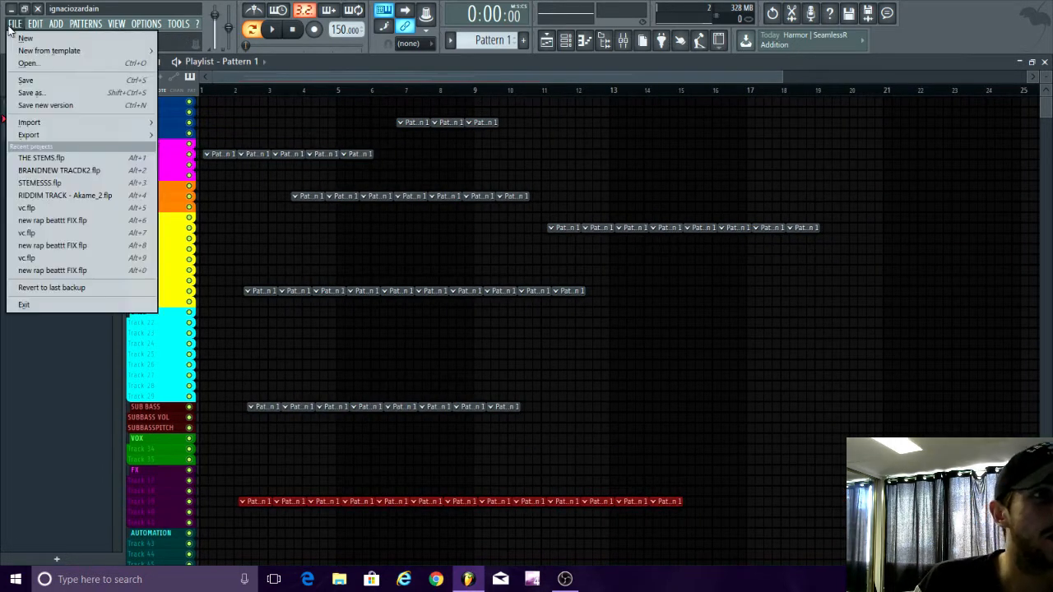
mouse_move(29, 134)
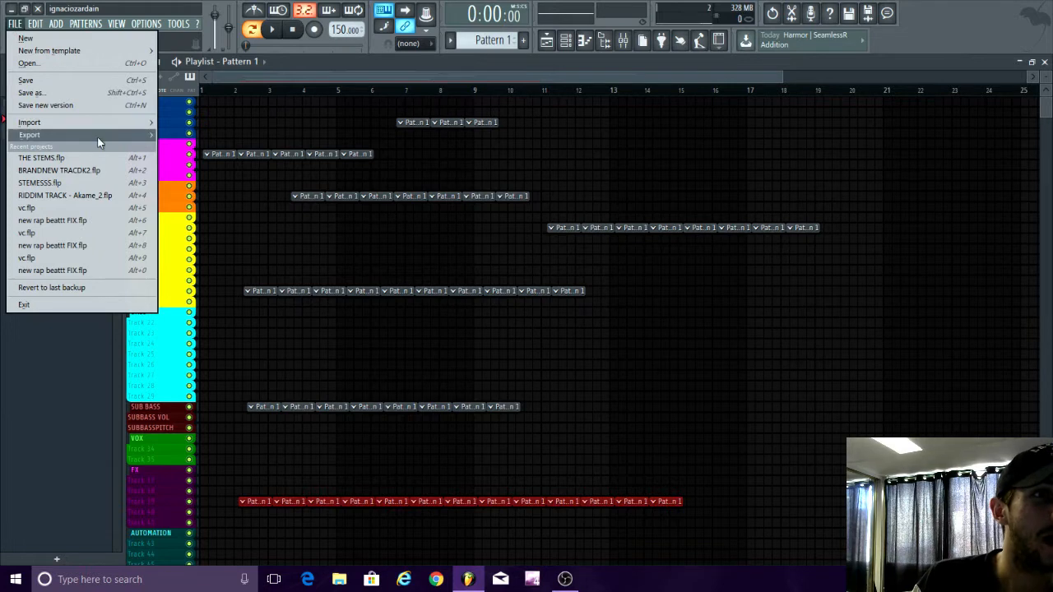
click(29, 134)
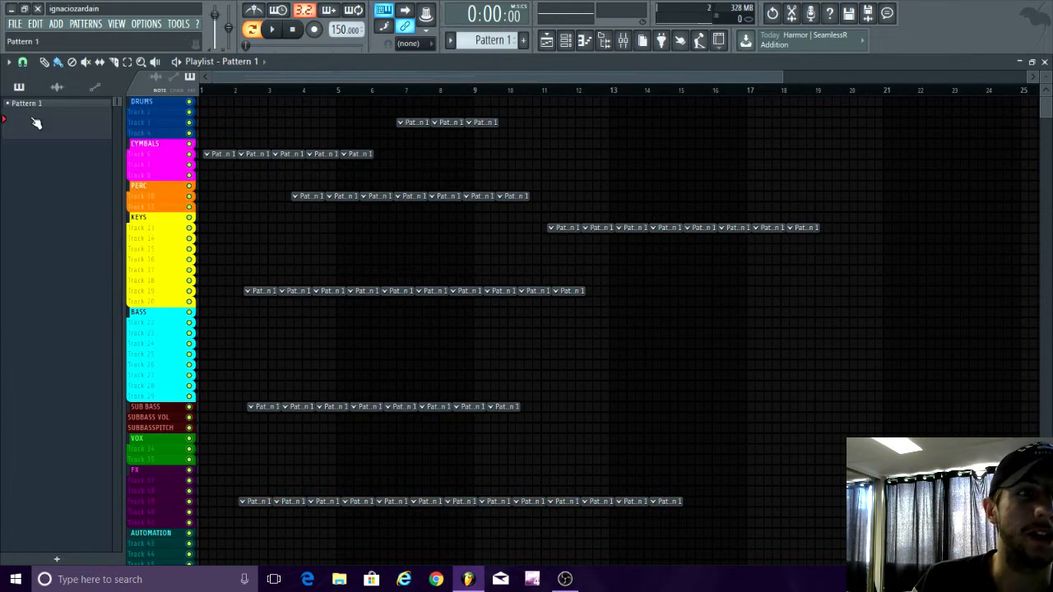
click(14, 23)
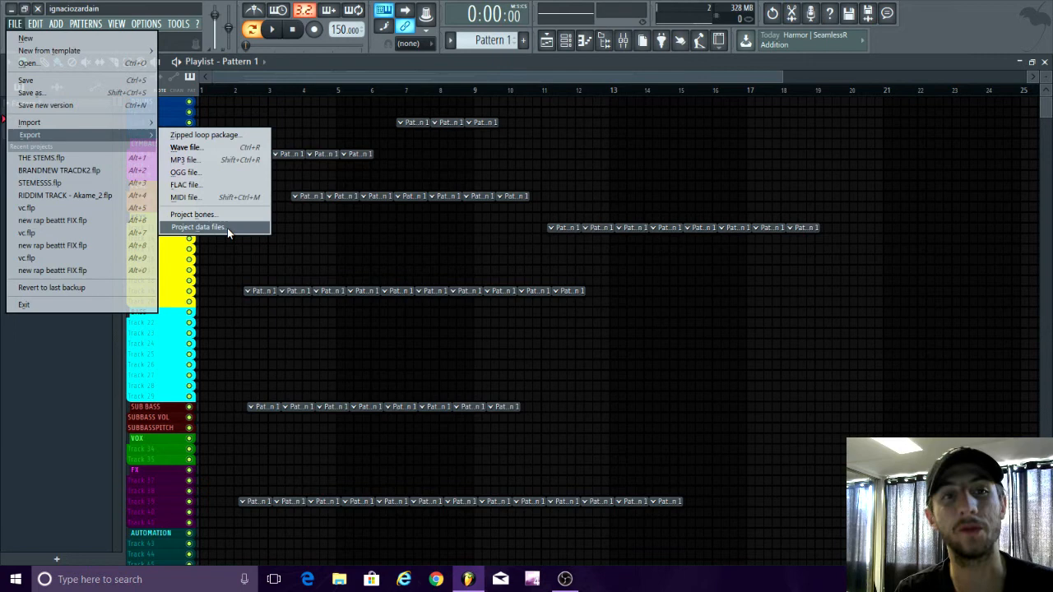
mouse_move(28, 122)
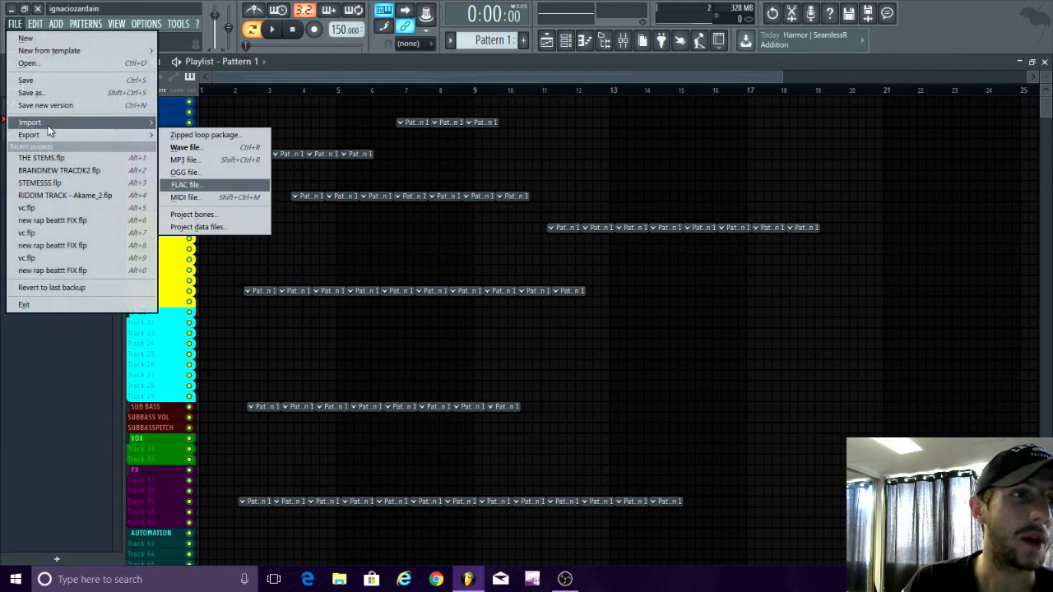
mouse_move(29, 134)
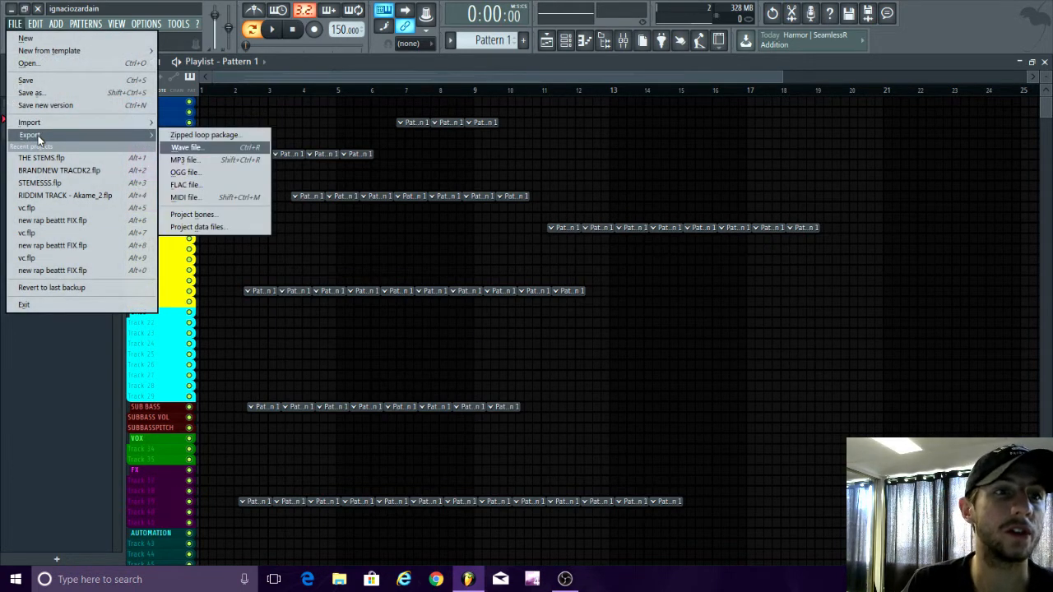
mouse_move(205, 135)
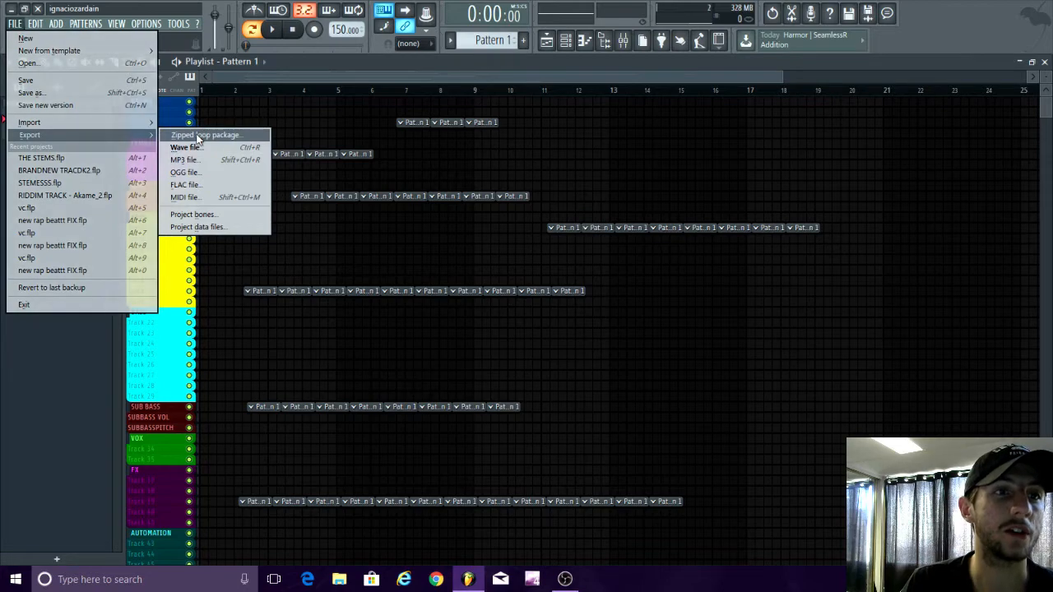
Export the project as a zipped loop package named collab to the Desktop.
click(204, 134)
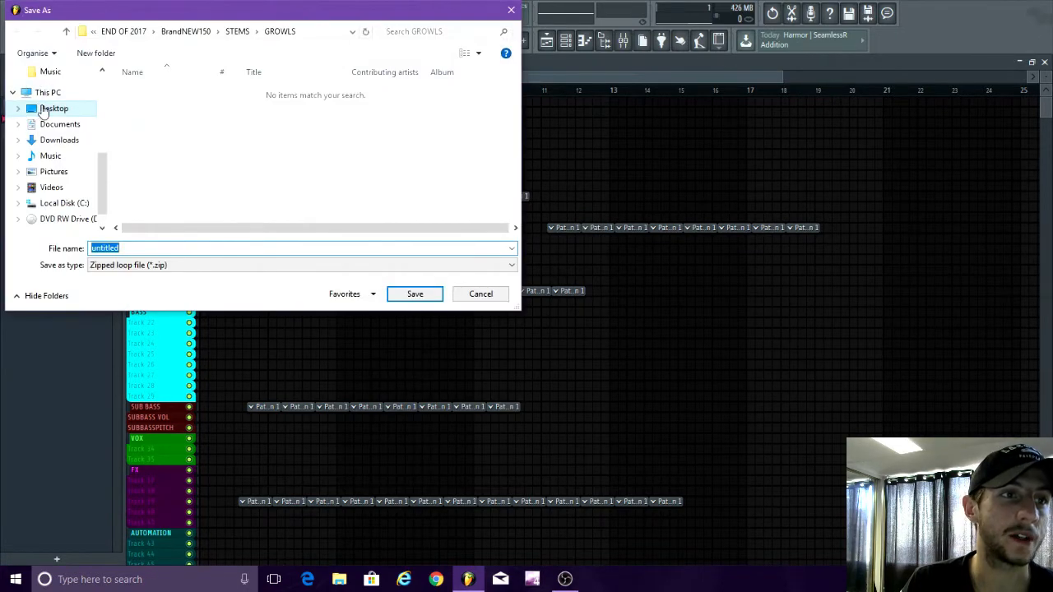
click(53, 108)
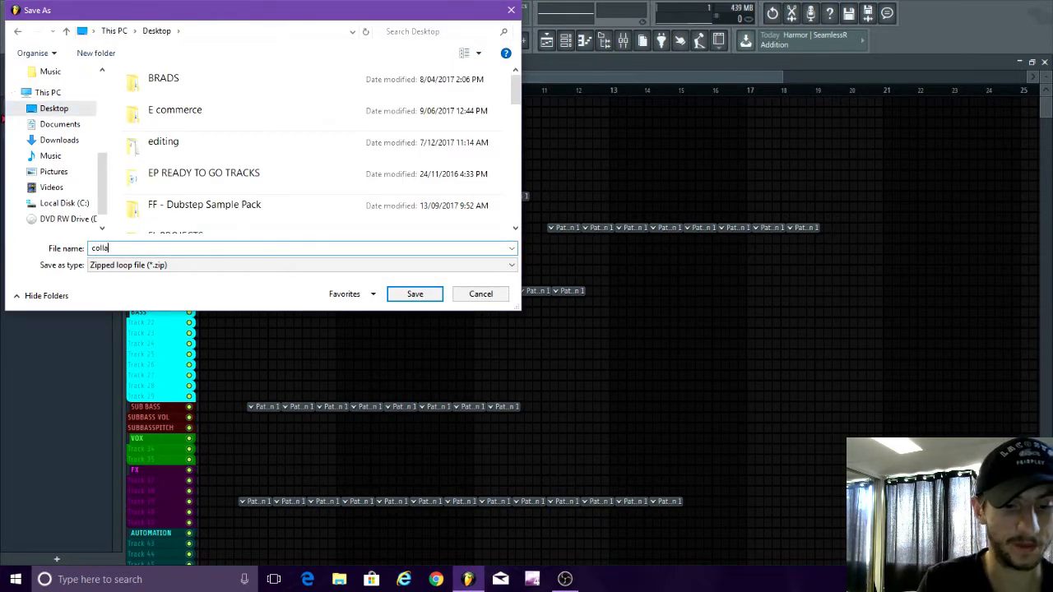
click(415, 294)
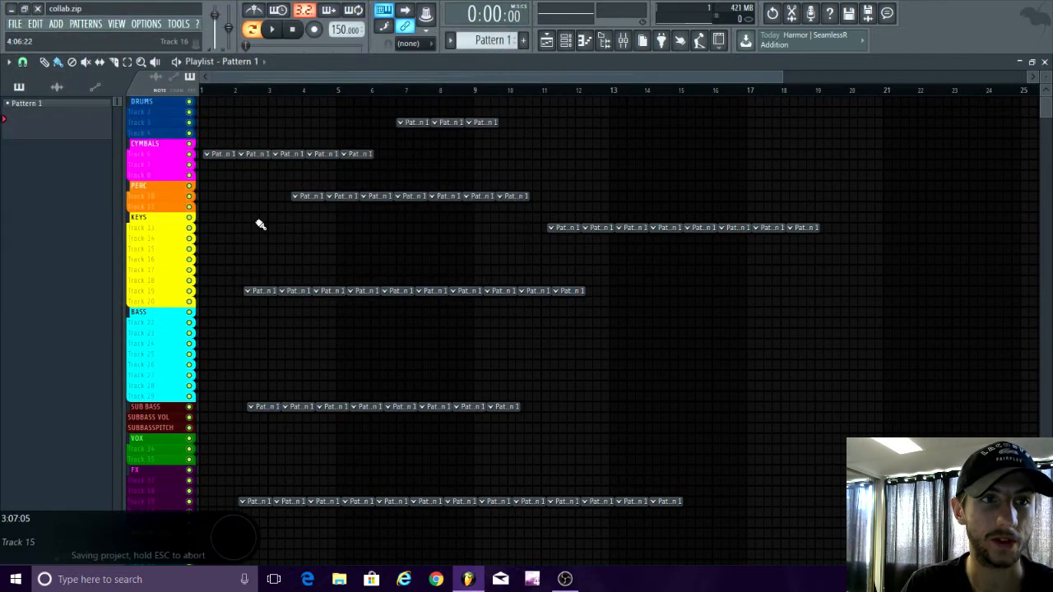
Close the project, saving changes and replacing the existing collab.zip.
click(14, 23)
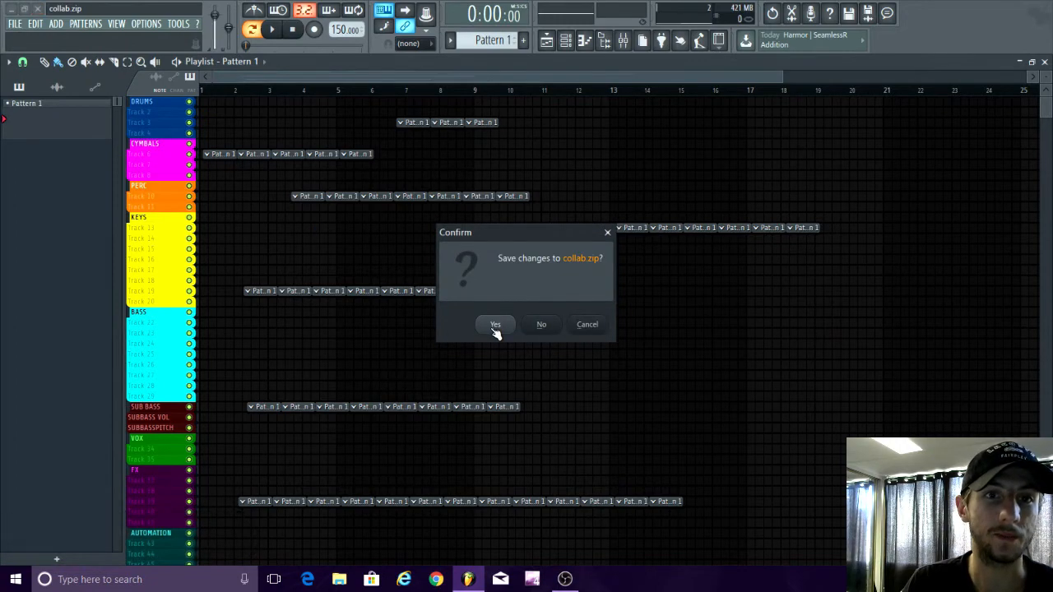
click(495, 324)
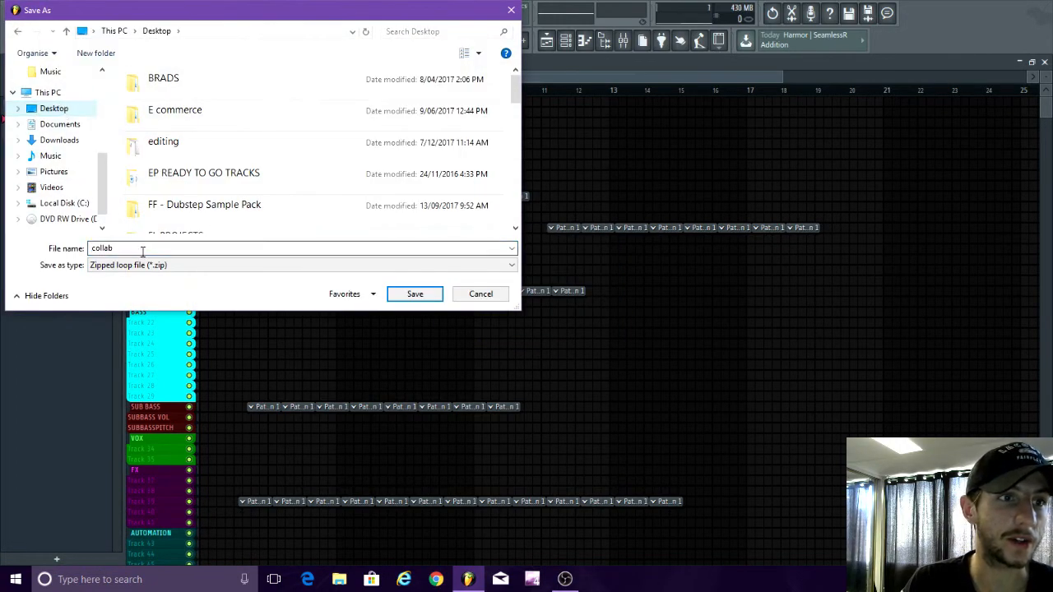
click(414, 293)
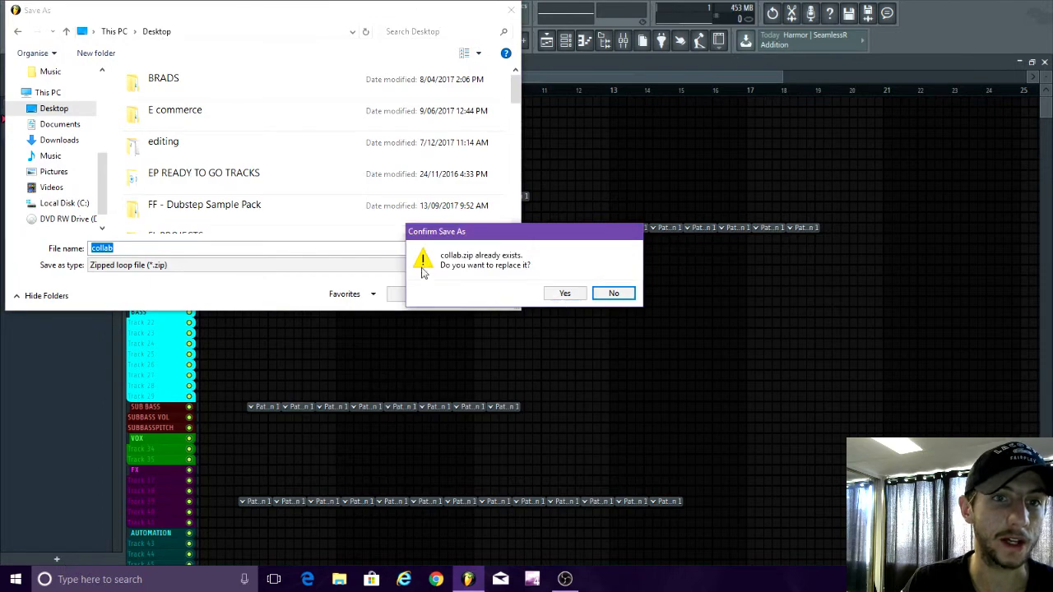
click(612, 293)
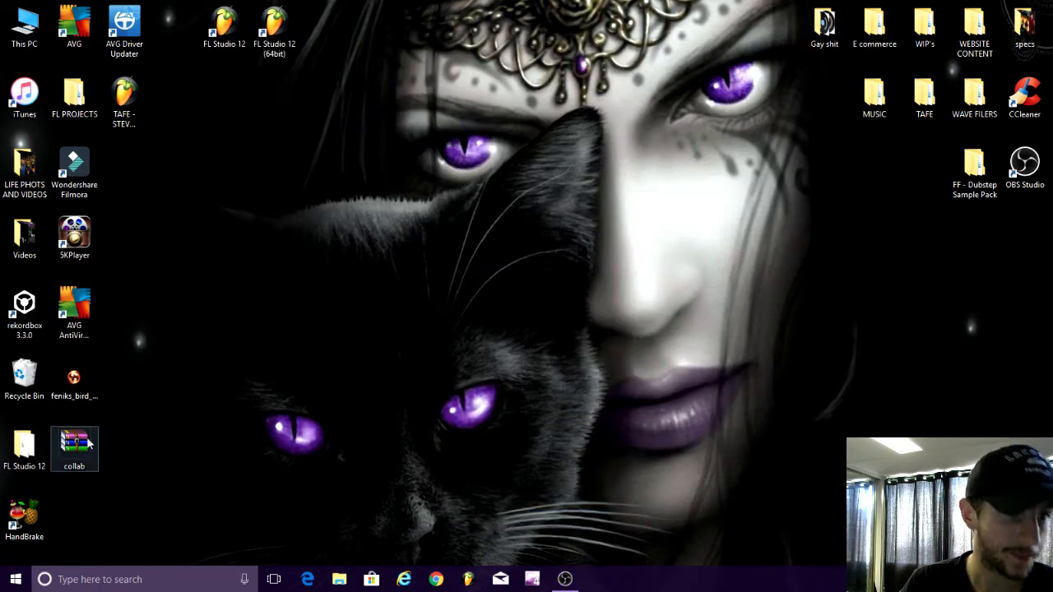
Move collab.zip from the icon column to the upper-middle desktop, checking its context menu.
drag(74, 449, 474, 307)
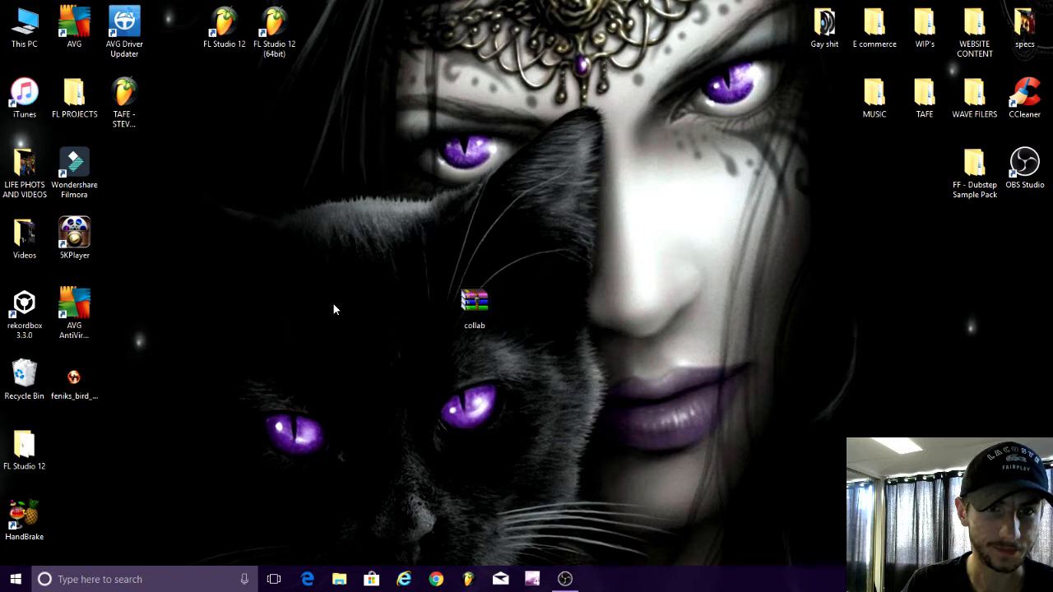
click(474, 304)
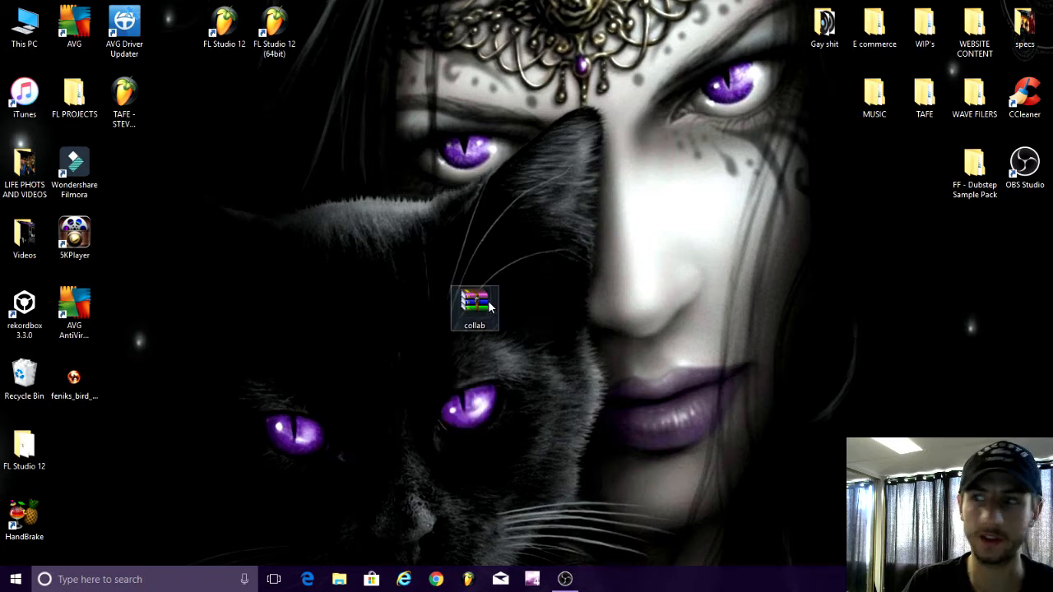
right_click(474, 308)
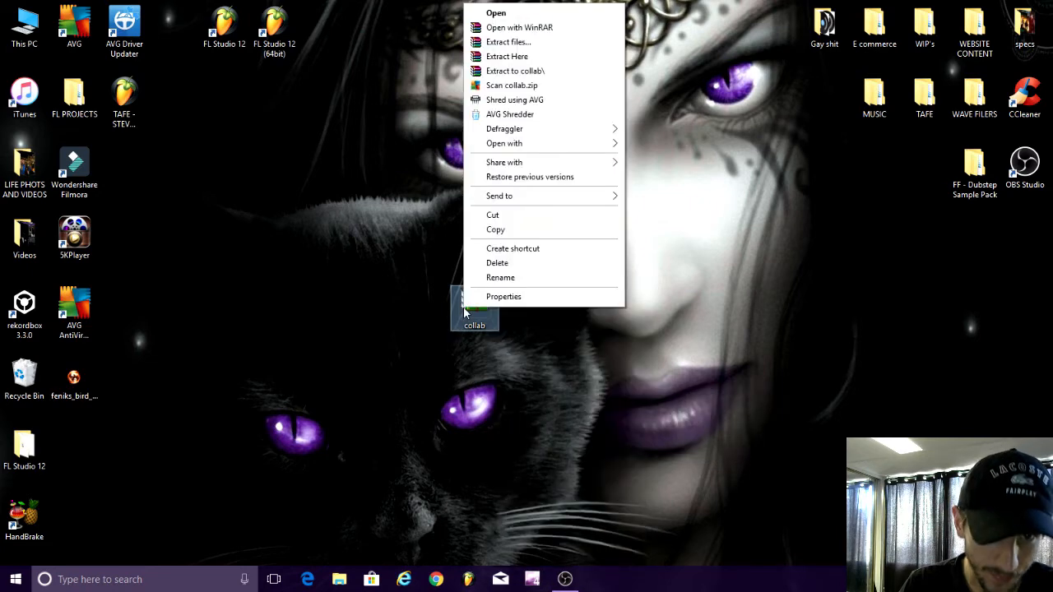
mouse_move(531, 143)
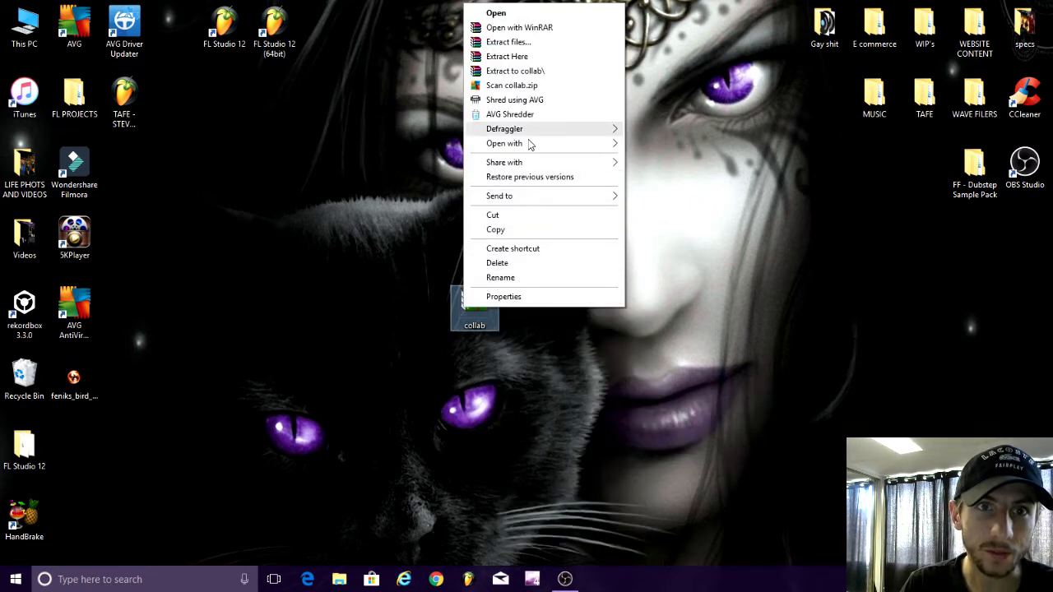
mouse_move(518, 13)
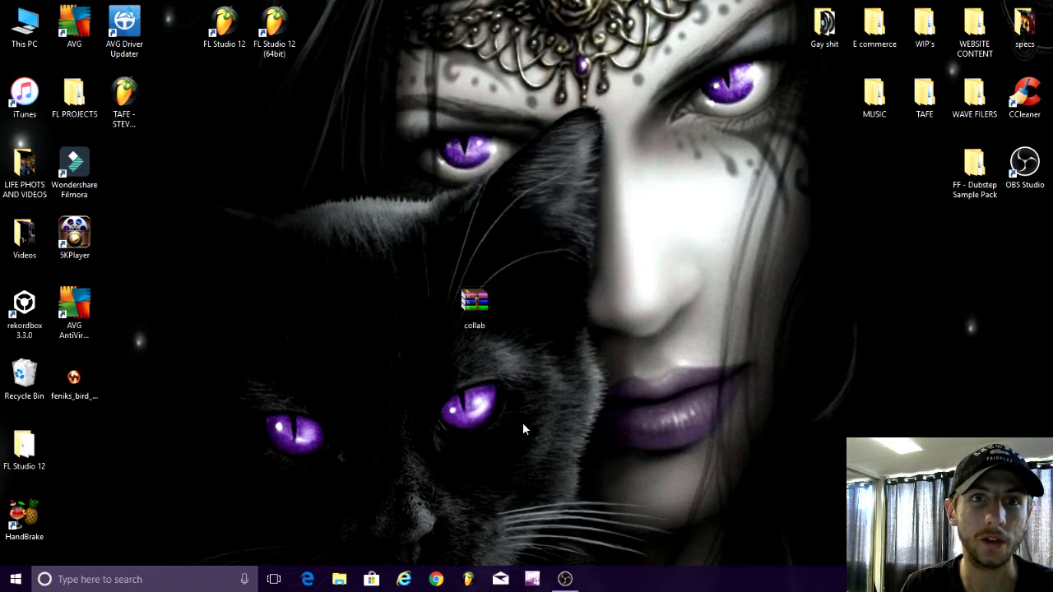
drag(474, 304, 423, 95)
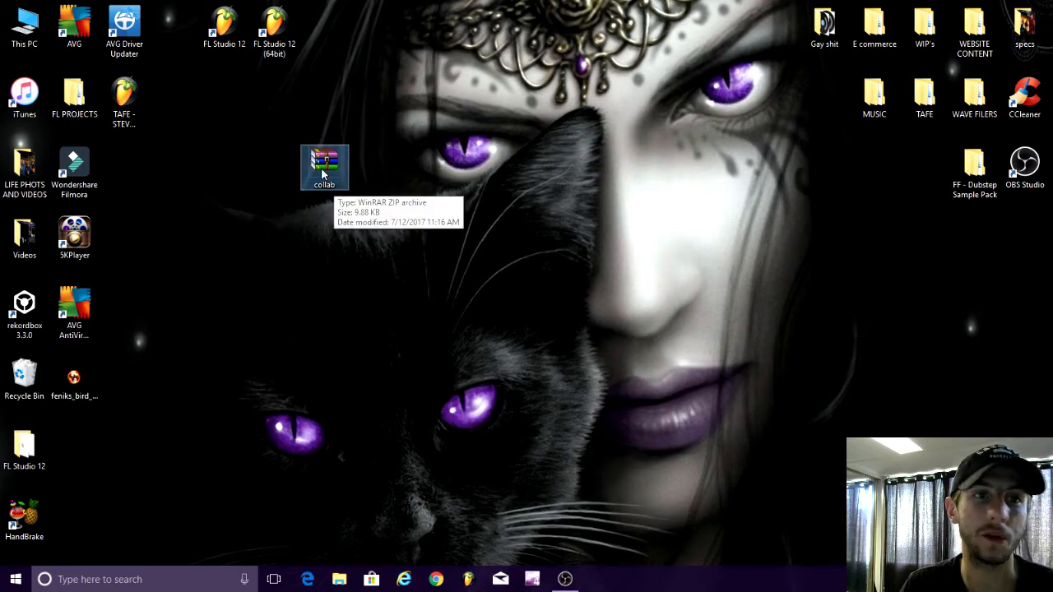
Shift collab.zip slightly right, open it, and bring up its Extract Here option.
drag(324, 166, 525, 167)
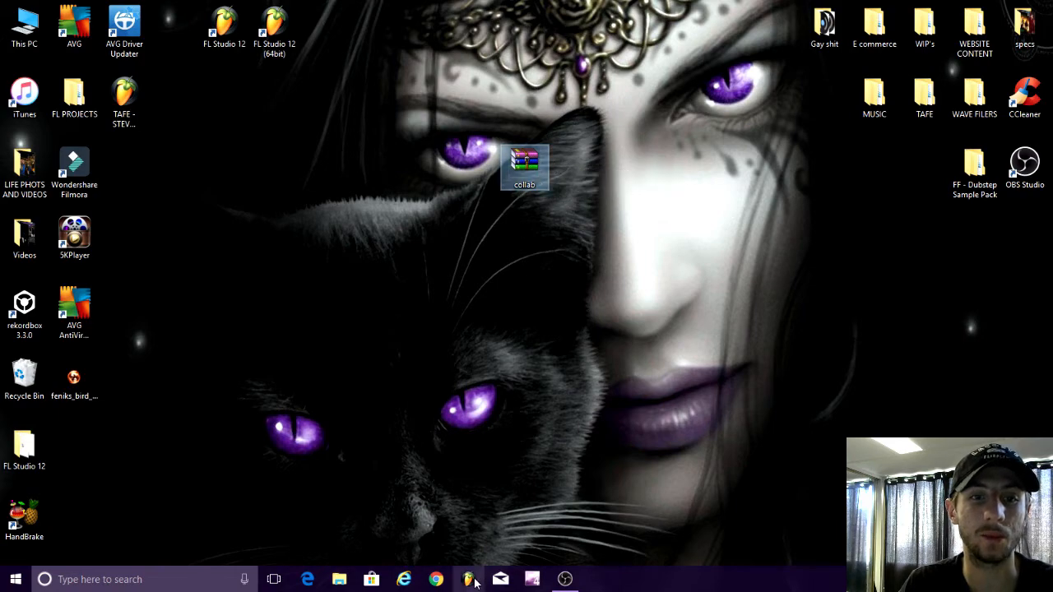
click(468, 579)
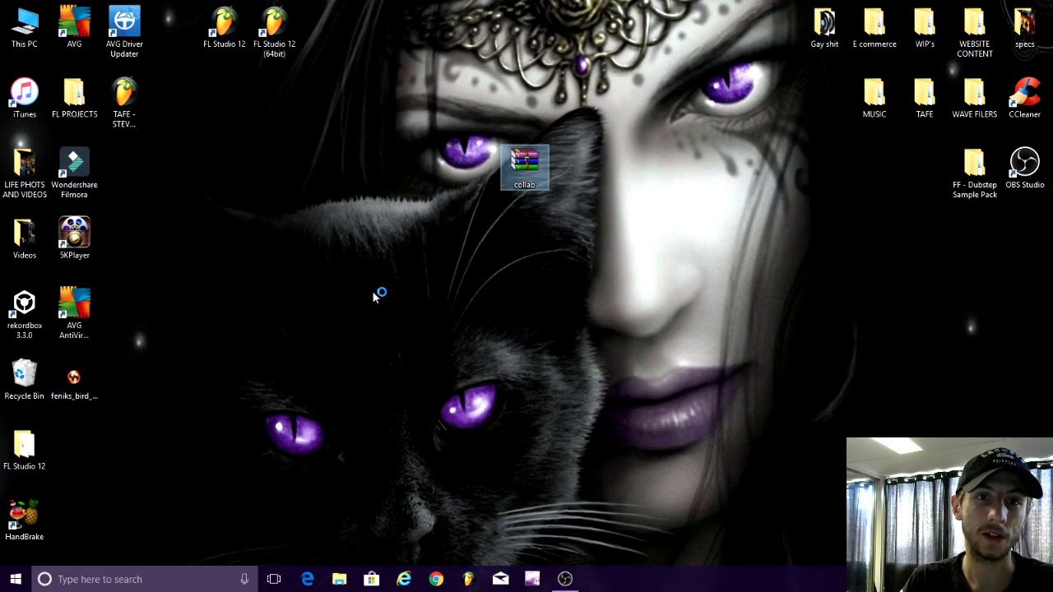
double_click(524, 164)
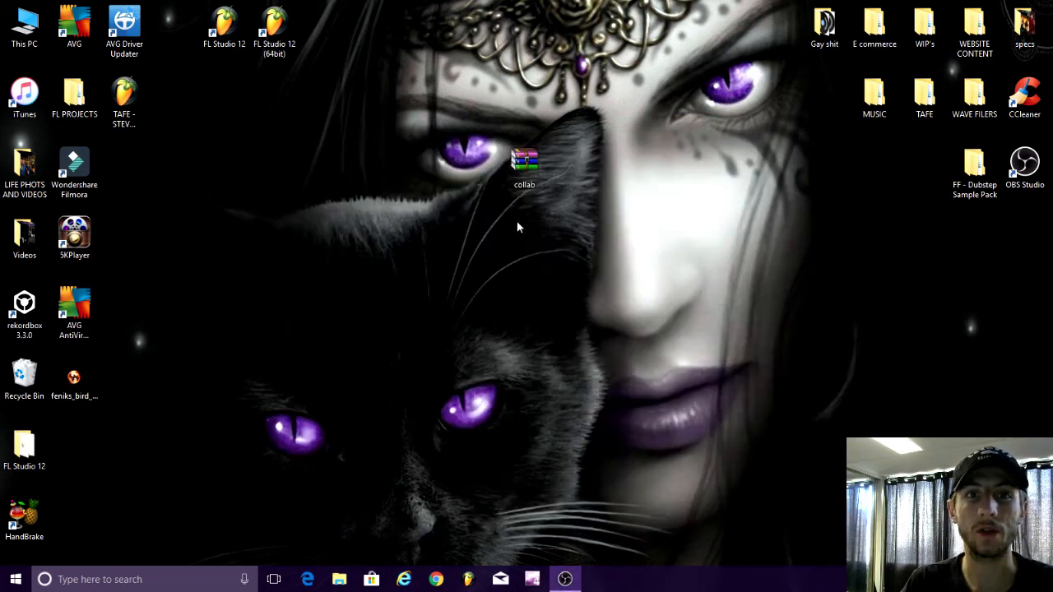
right_click(523, 164)
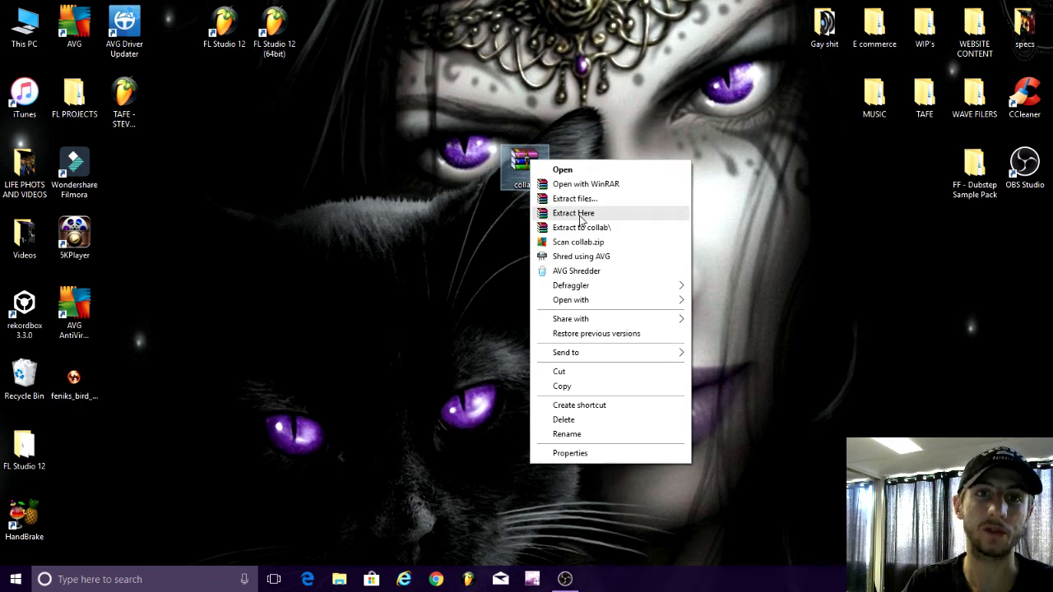